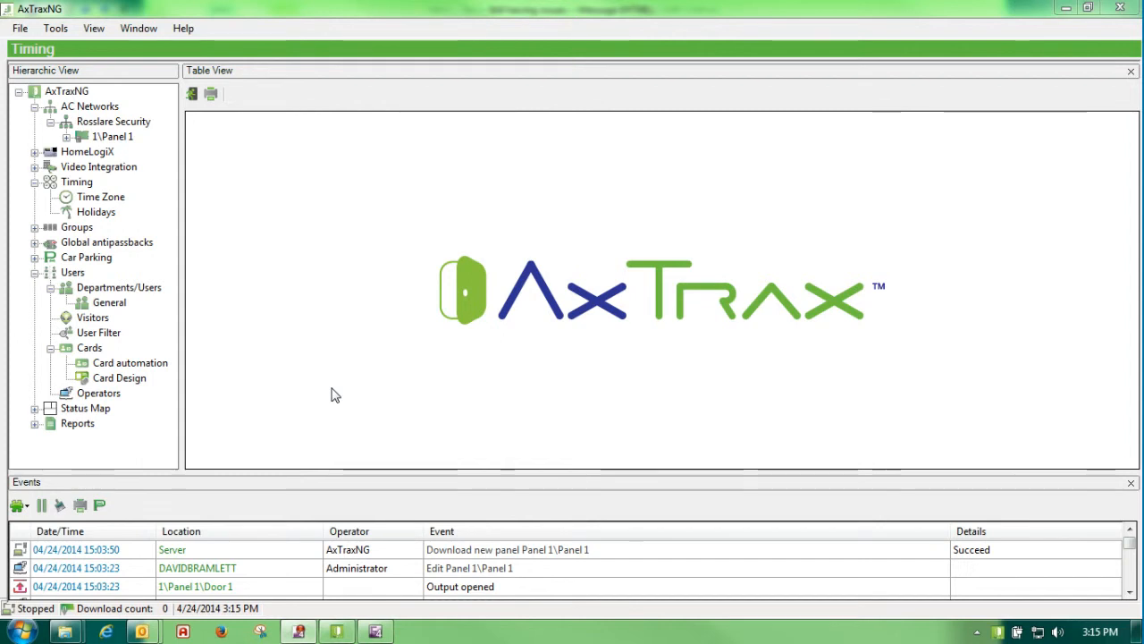
Step: Show the Time Zone list under Timing, containing only Never and Always
left_click(77, 182)
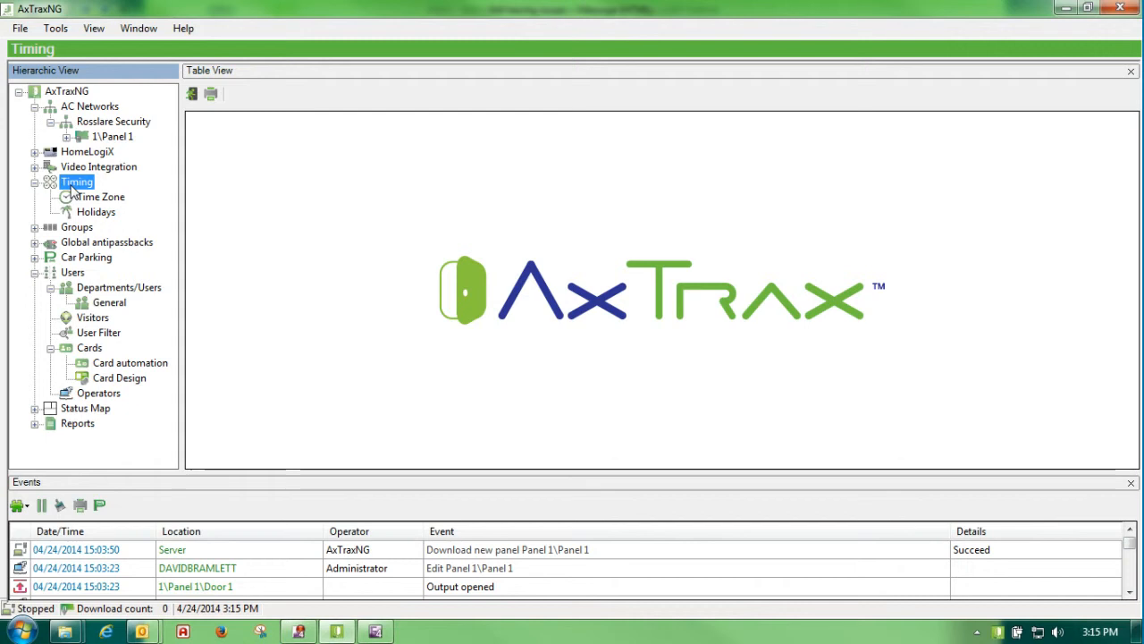
mouse_move(93, 201)
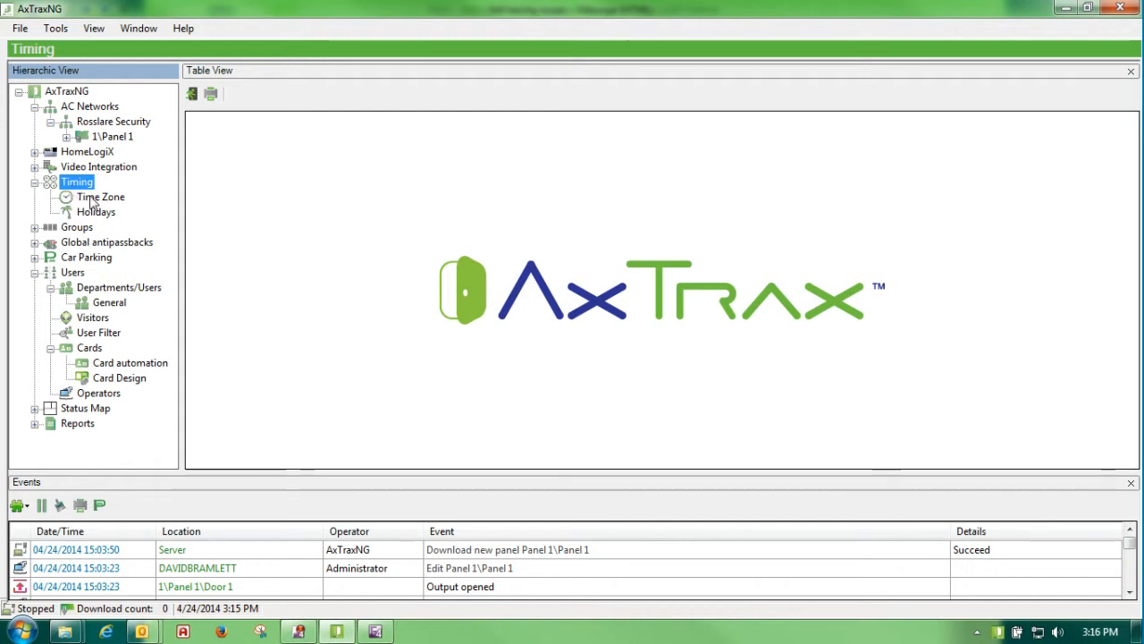
left_click(100, 196)
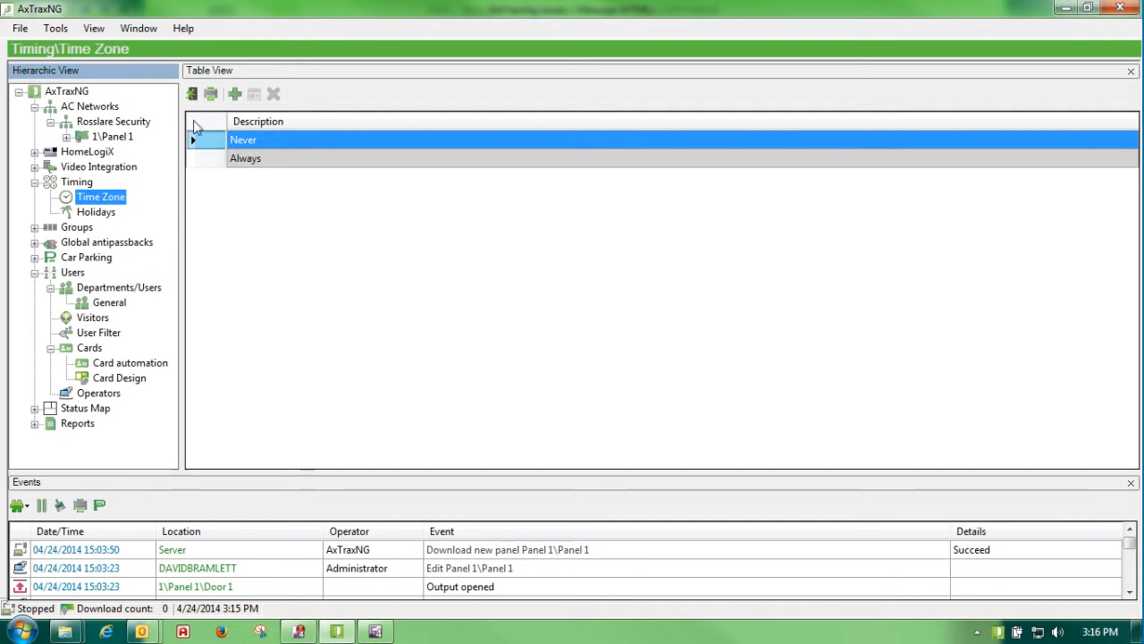
Step: Create a new time zone and name it 'Open Door'
left_click(234, 92)
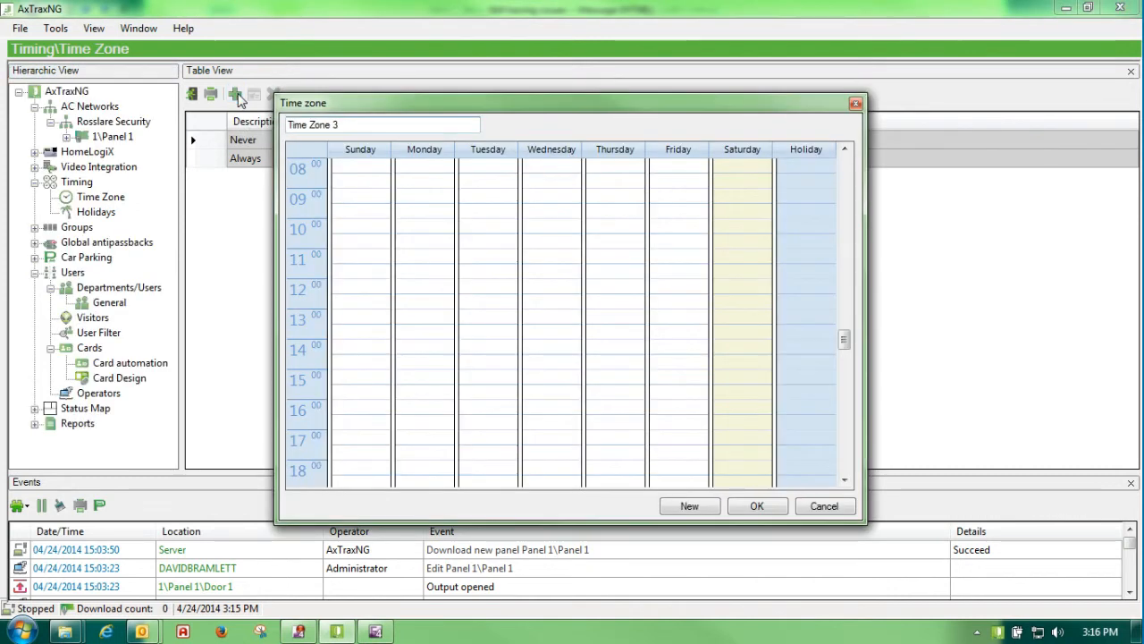
triple_click(382, 126)
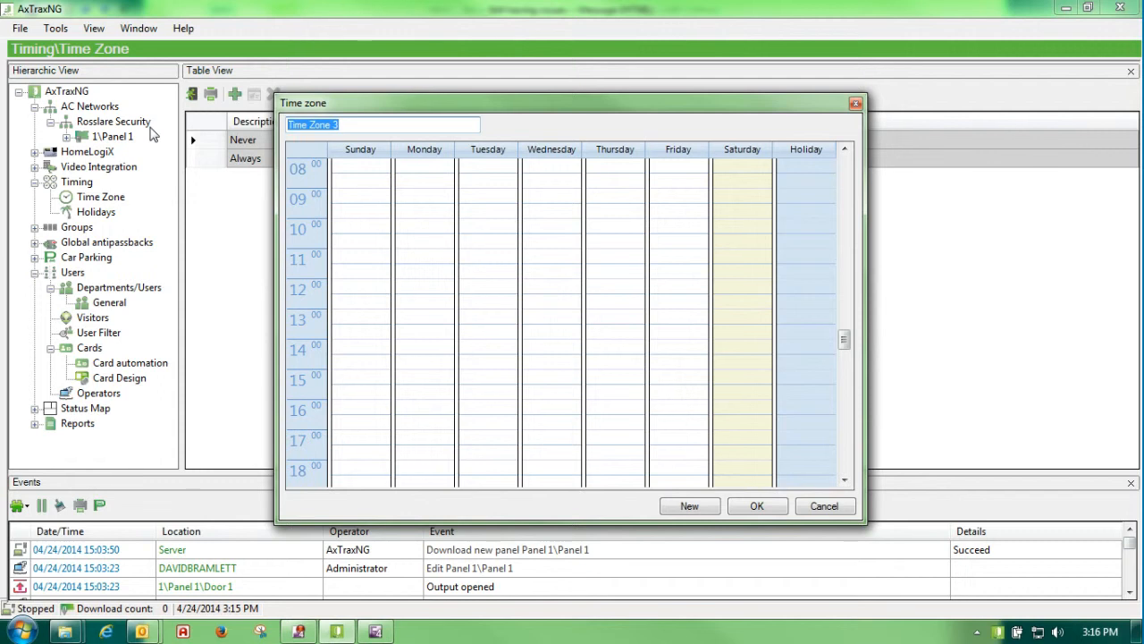
type("Open Door")
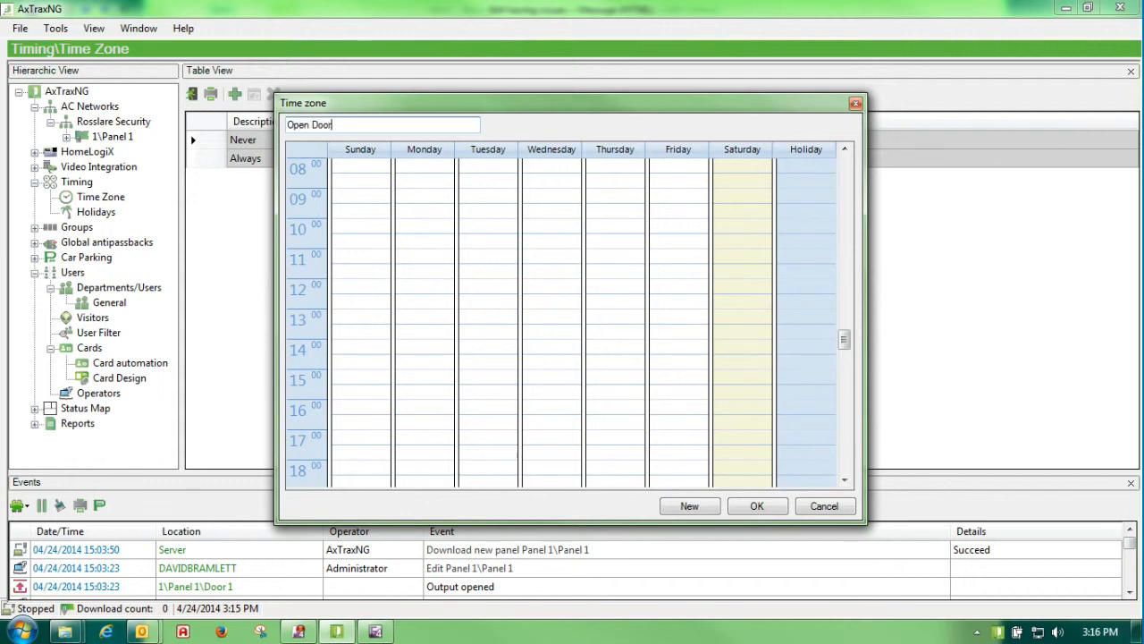
mouse_move(304, 150)
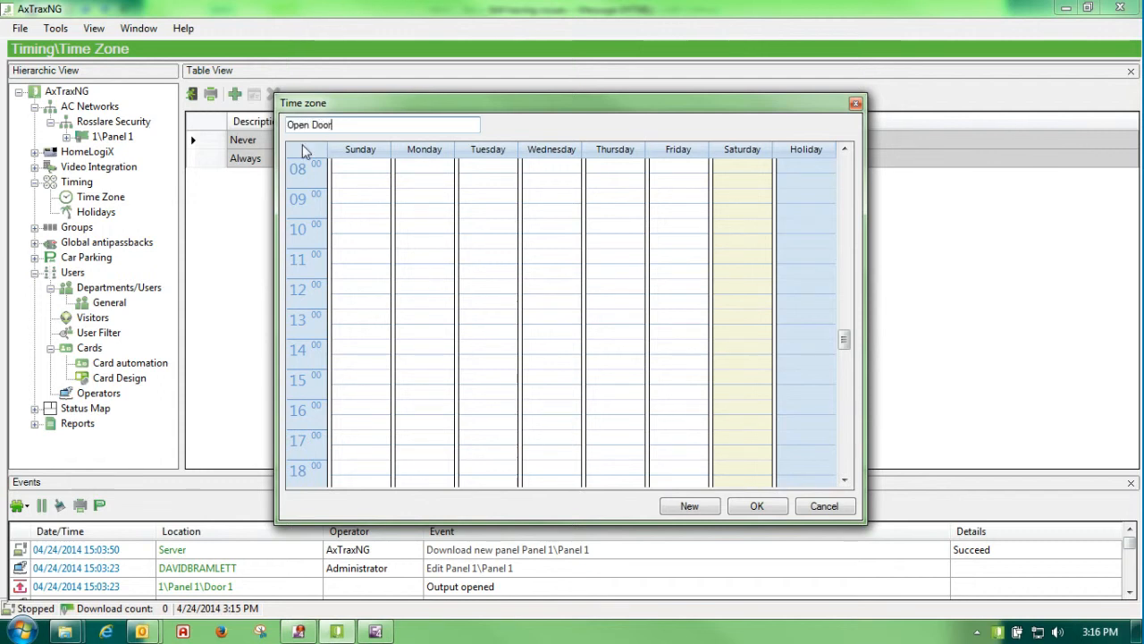
mouse_move(472, 195)
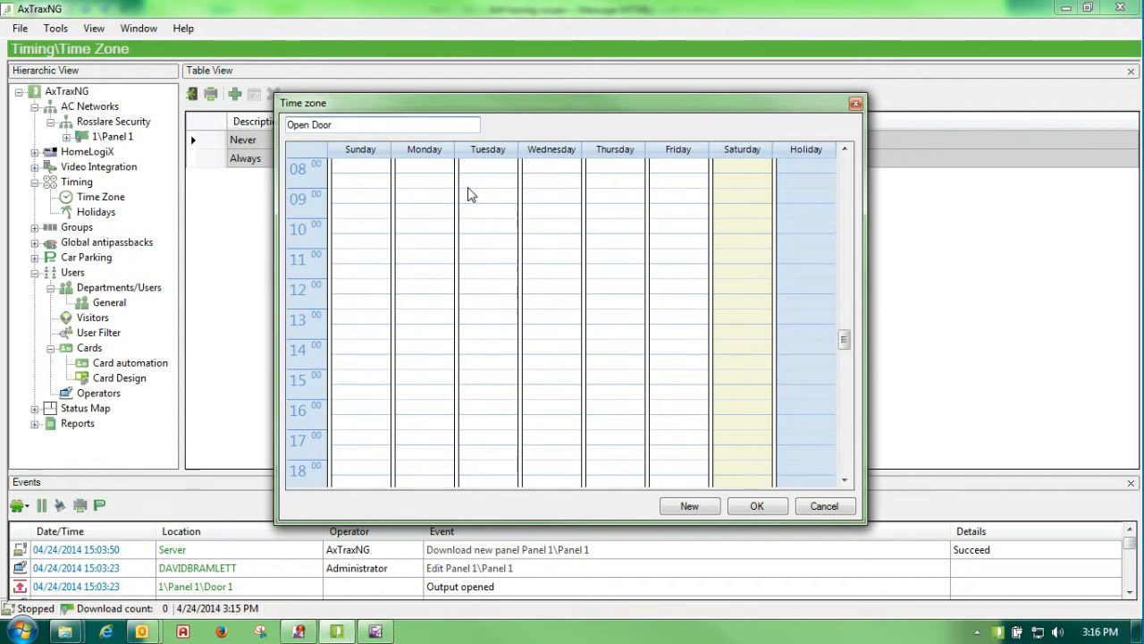
mouse_move(424, 172)
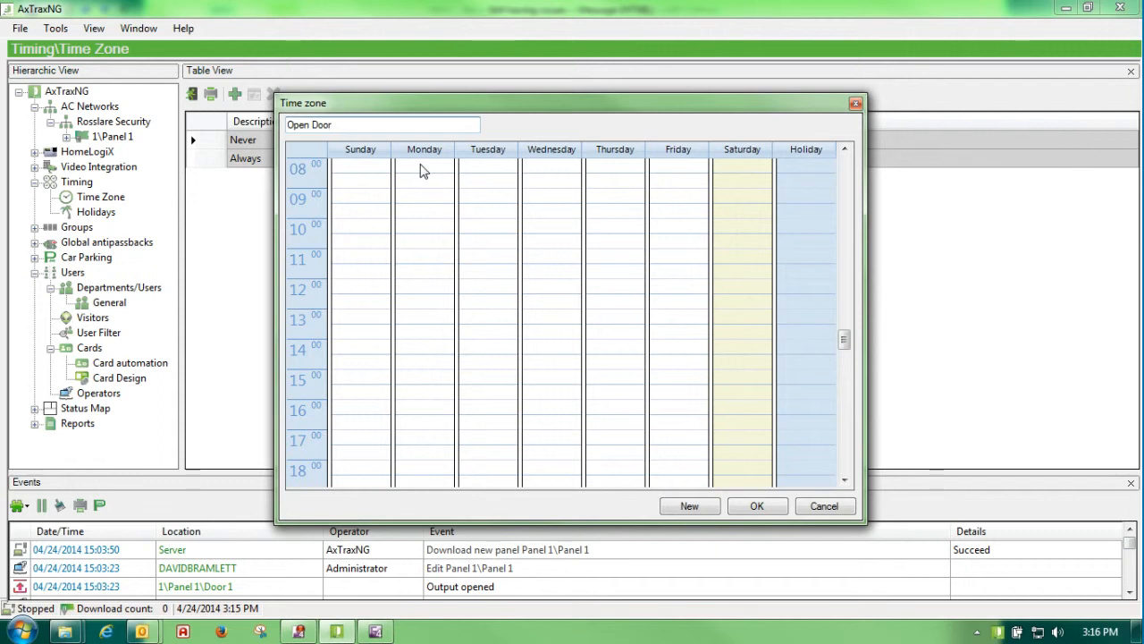
Step: Give Open Door a Monday period from 08:00 to 17:00 and confirm its start and finish times
left_click_drag(426, 170, 425, 349)
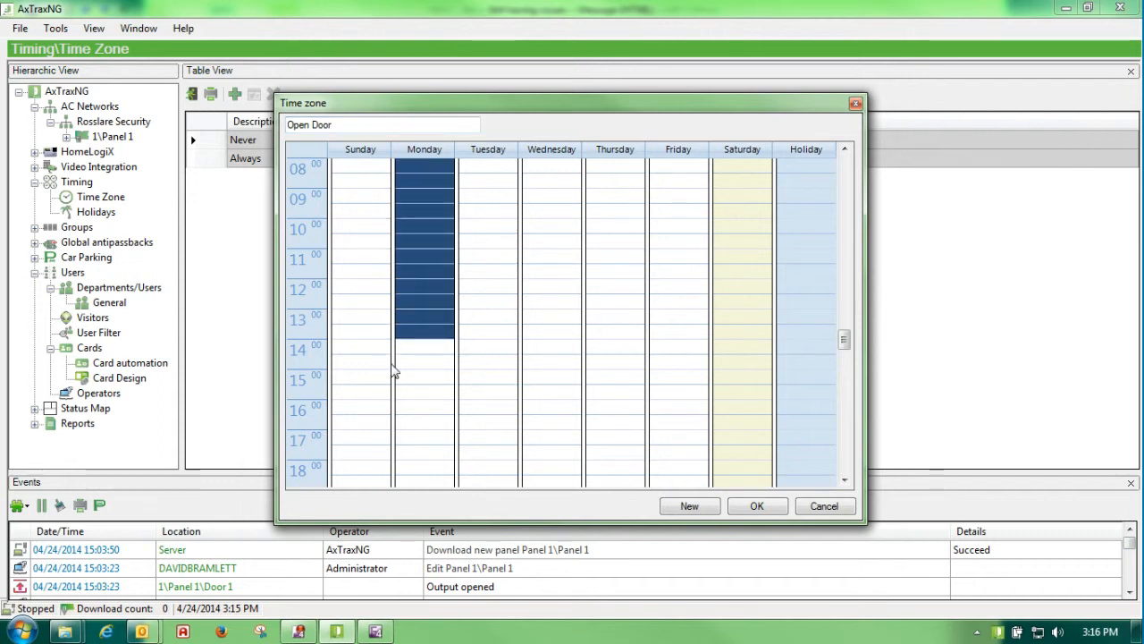
left_click_drag(426, 348, 425, 435)
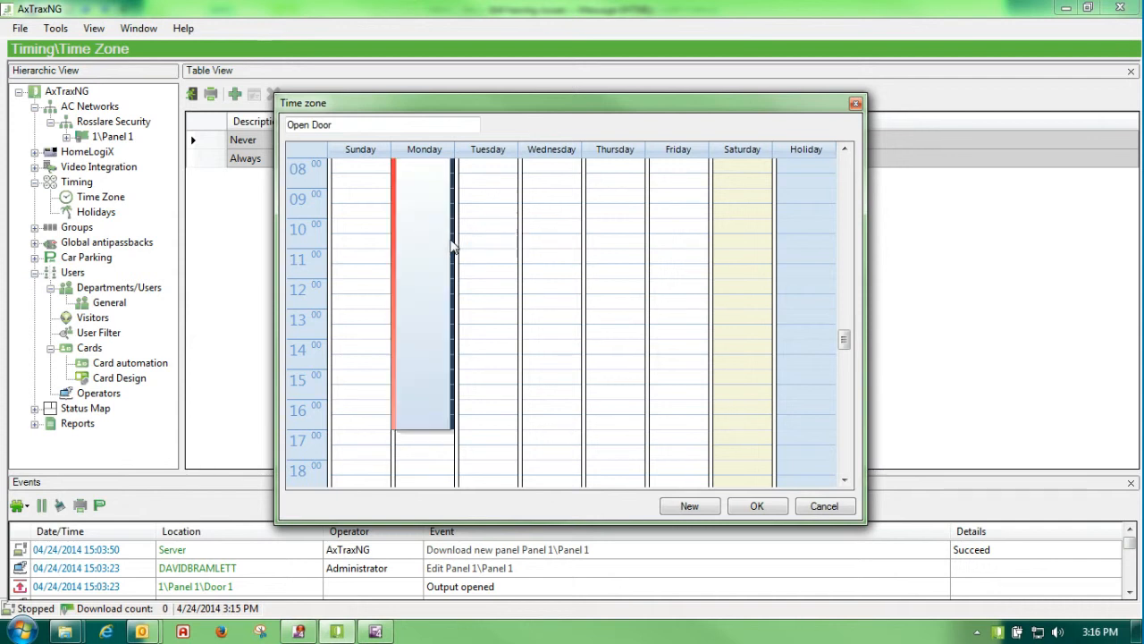
mouse_move(429, 200)
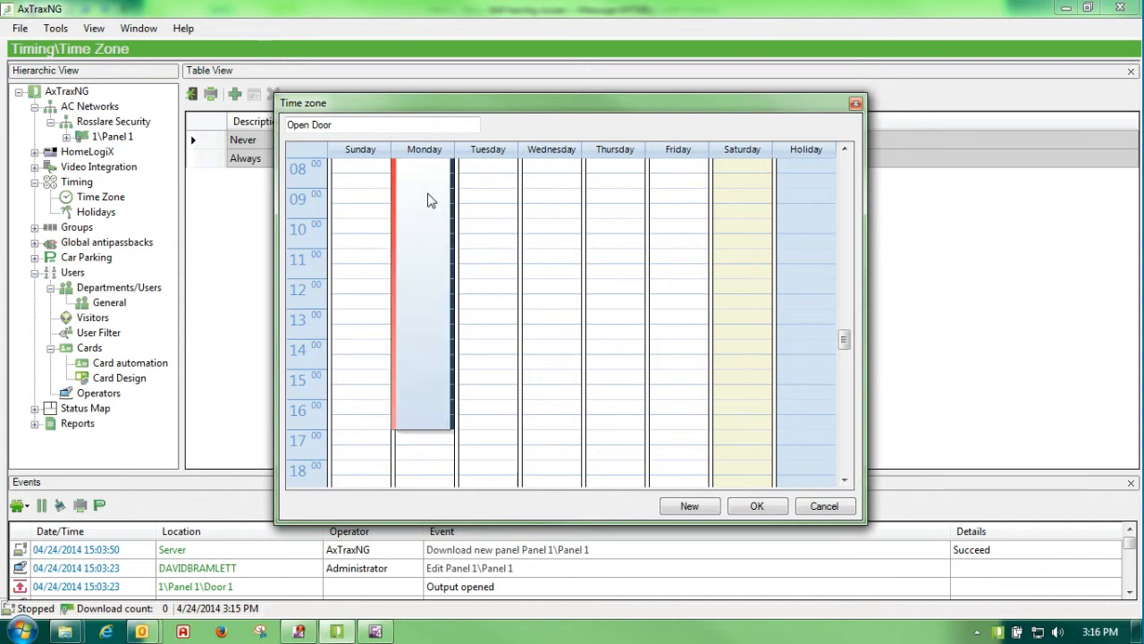
mouse_move(419, 221)
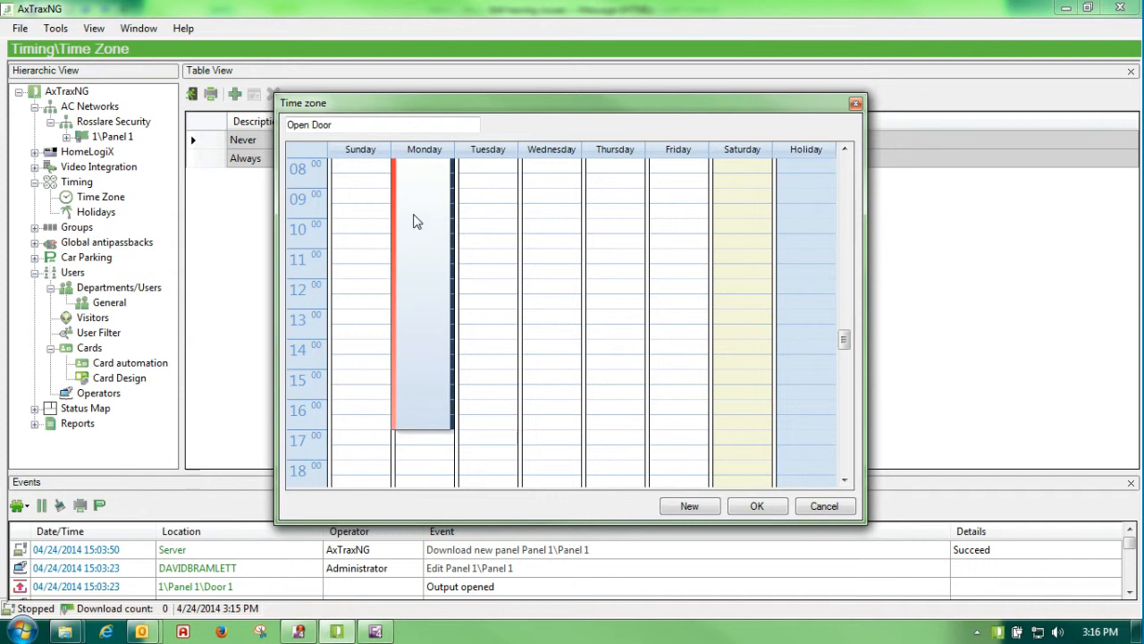
right_click(420, 218)
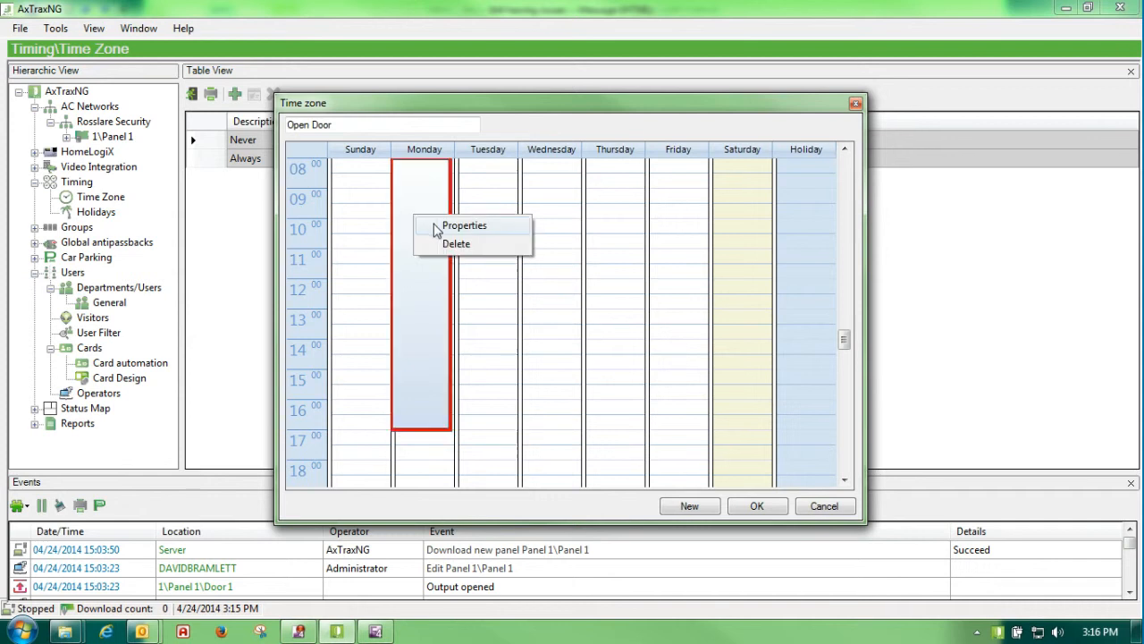
left_click(465, 226)
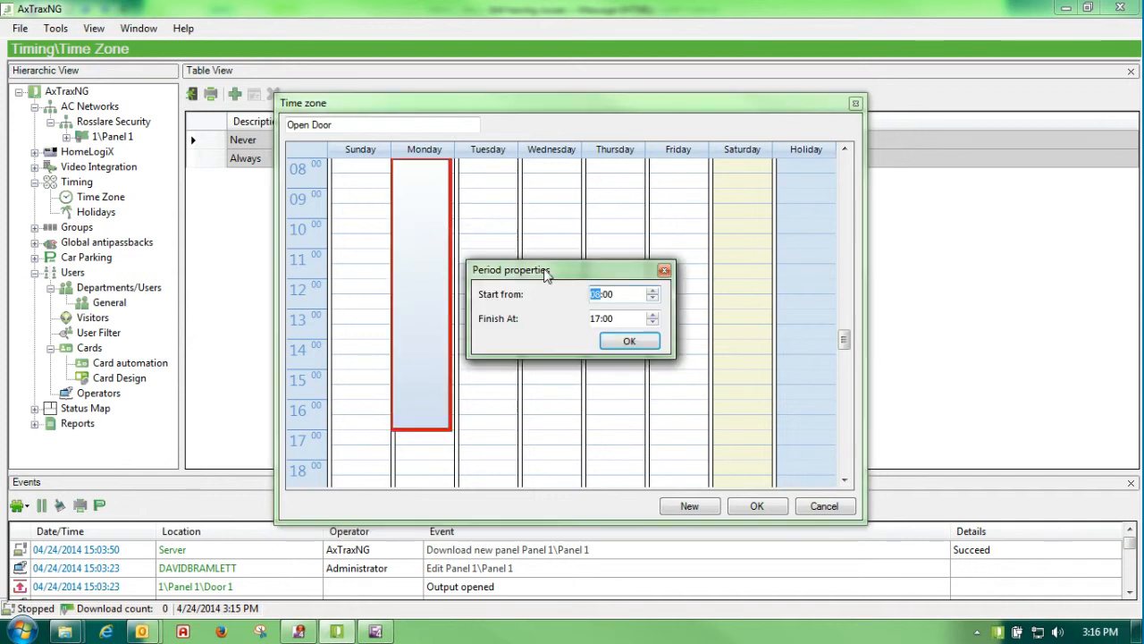
mouse_move(655, 315)
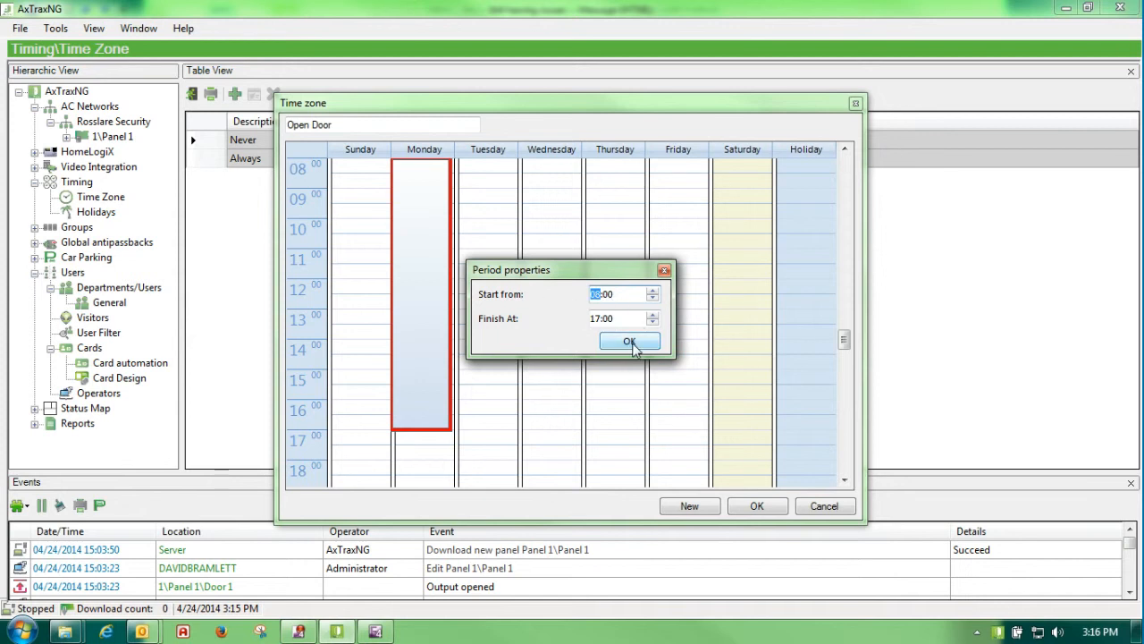
left_click(629, 342)
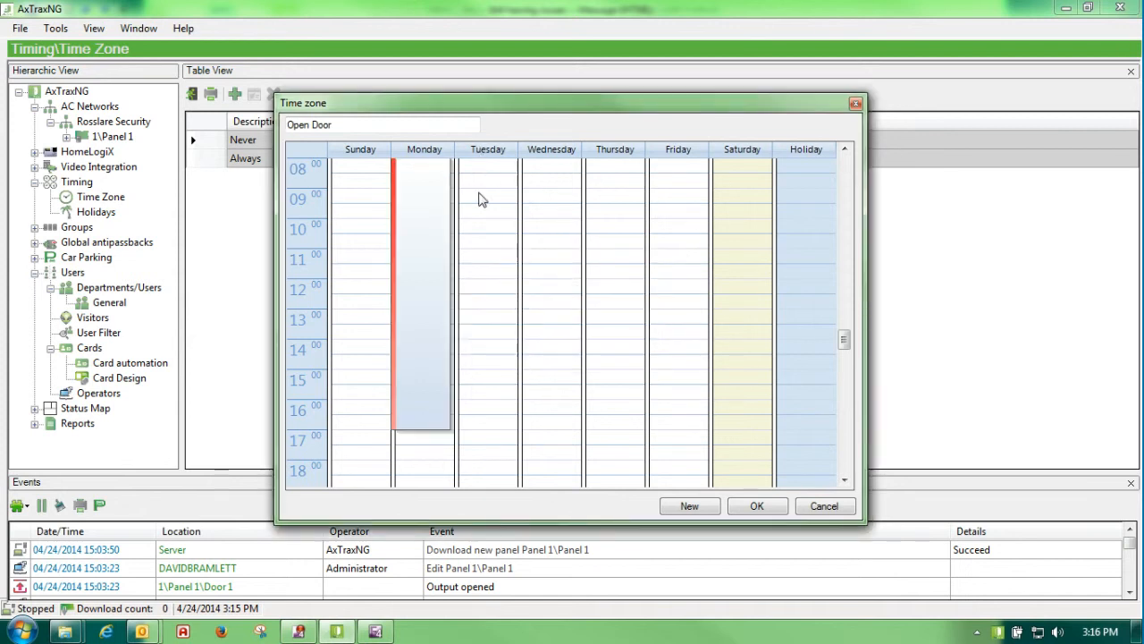
Step: Extend the 08:00–17:00 hours to Tuesday through Friday and save the Open Door time zone
left_click_drag(486, 170, 486, 438)
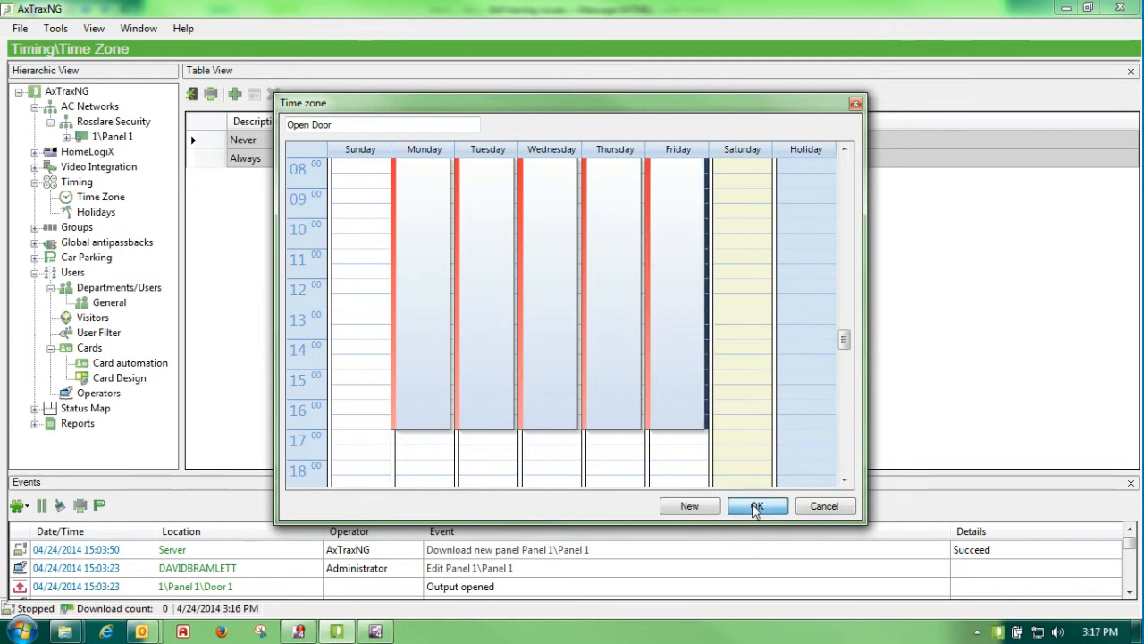
left_click(756, 506)
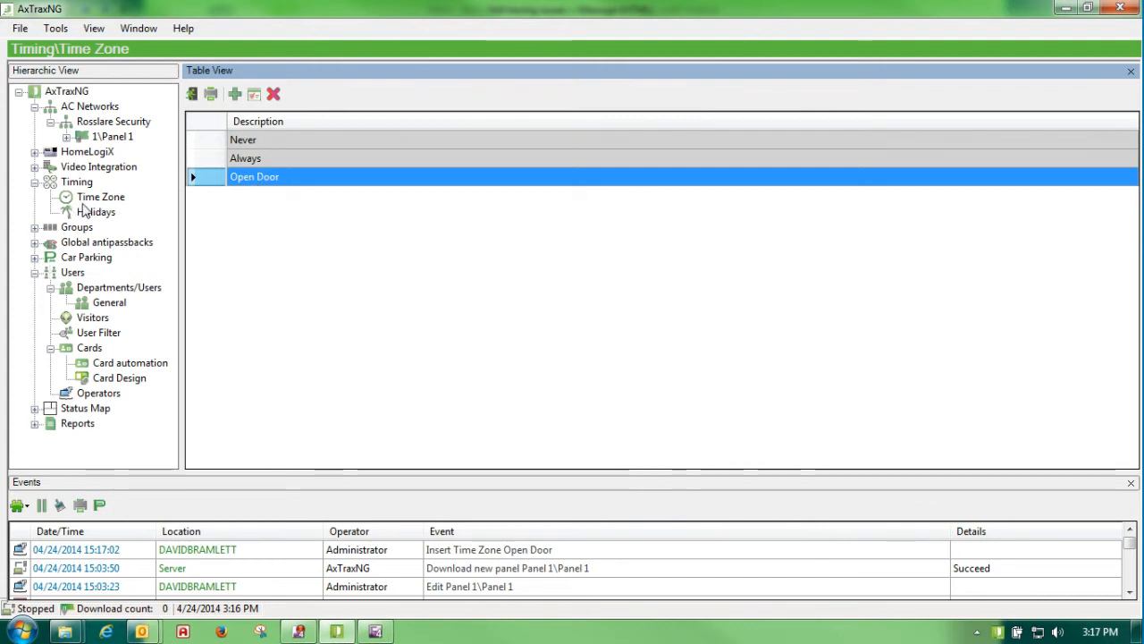
mouse_move(213, 182)
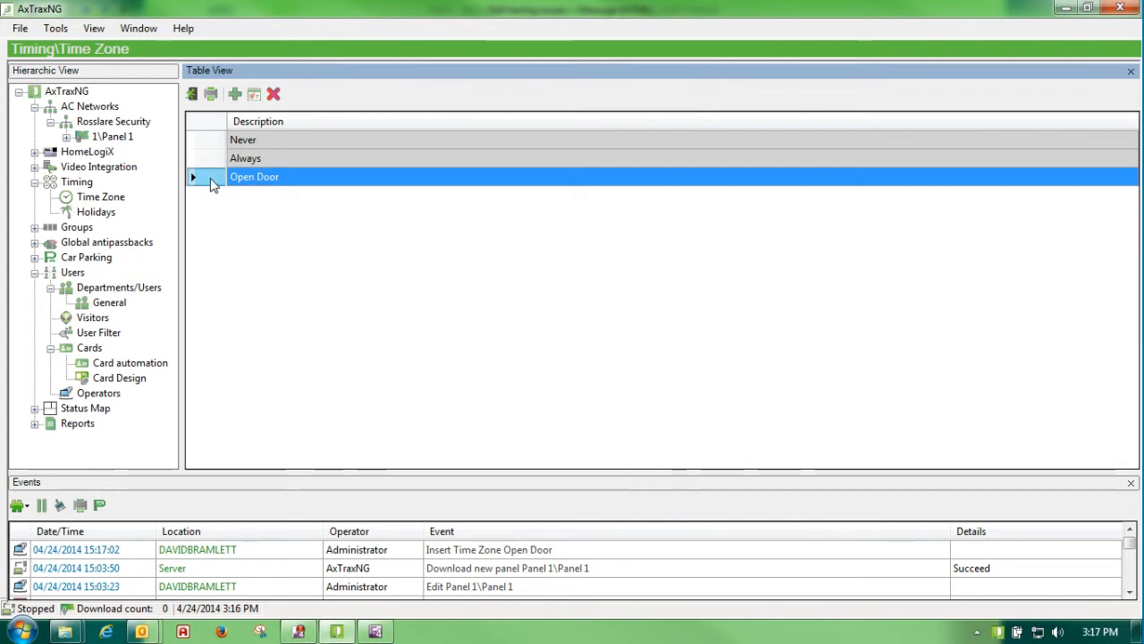
double_click(254, 177)
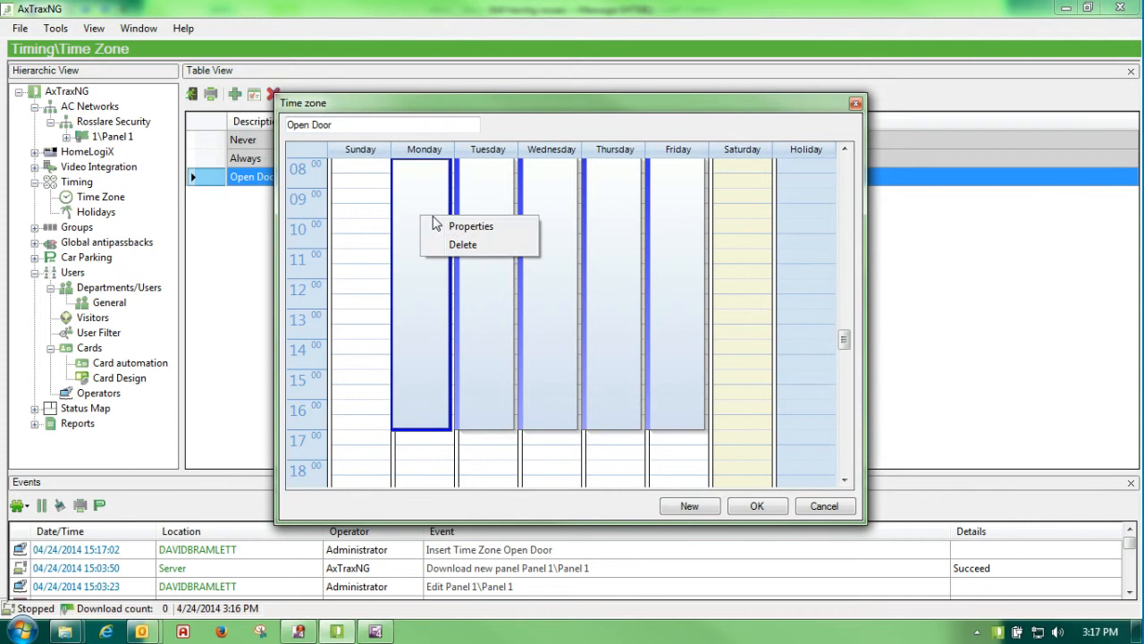
left_click(470, 225)
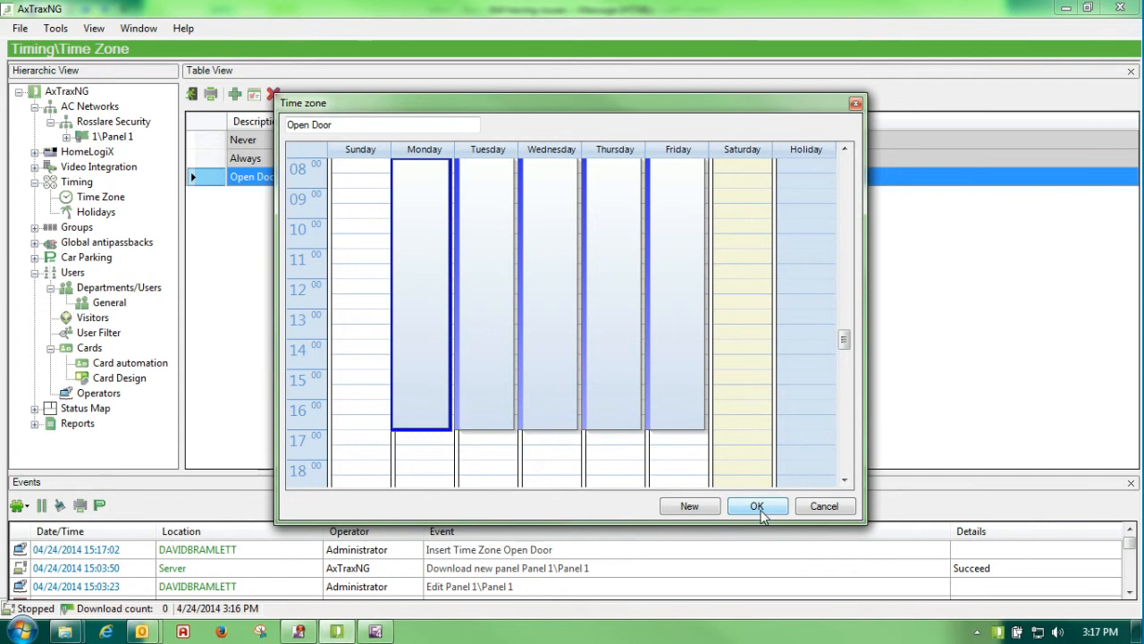
left_click(758, 506)
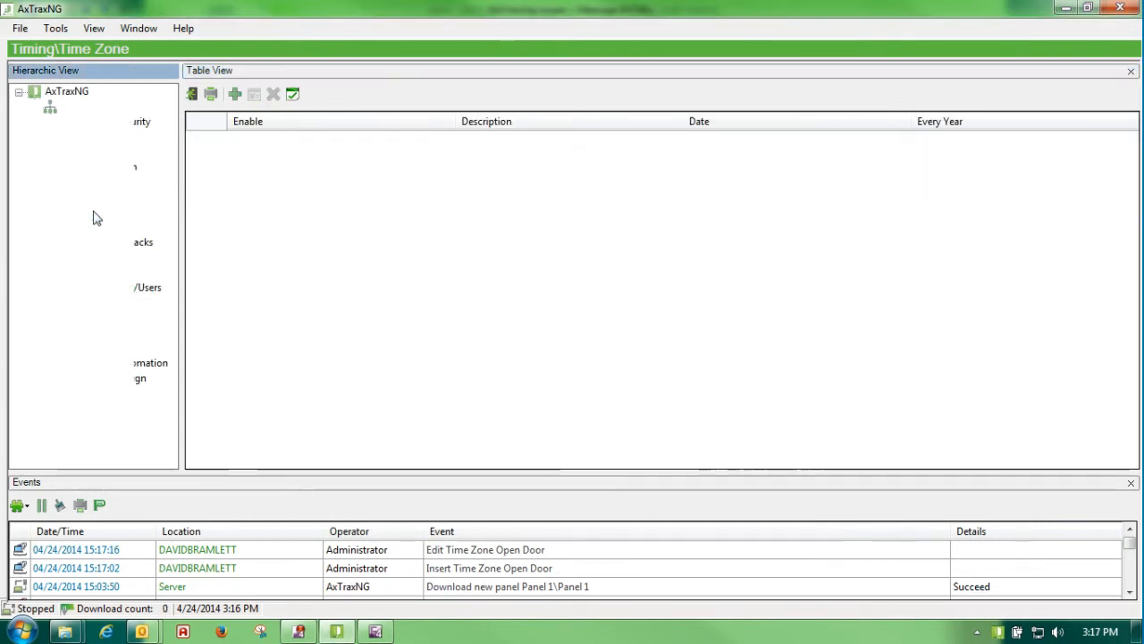
Step: Show the Holidays list and start a new holiday with default 'Holiday 1' dated 4/24/2014
left_click(96, 211)
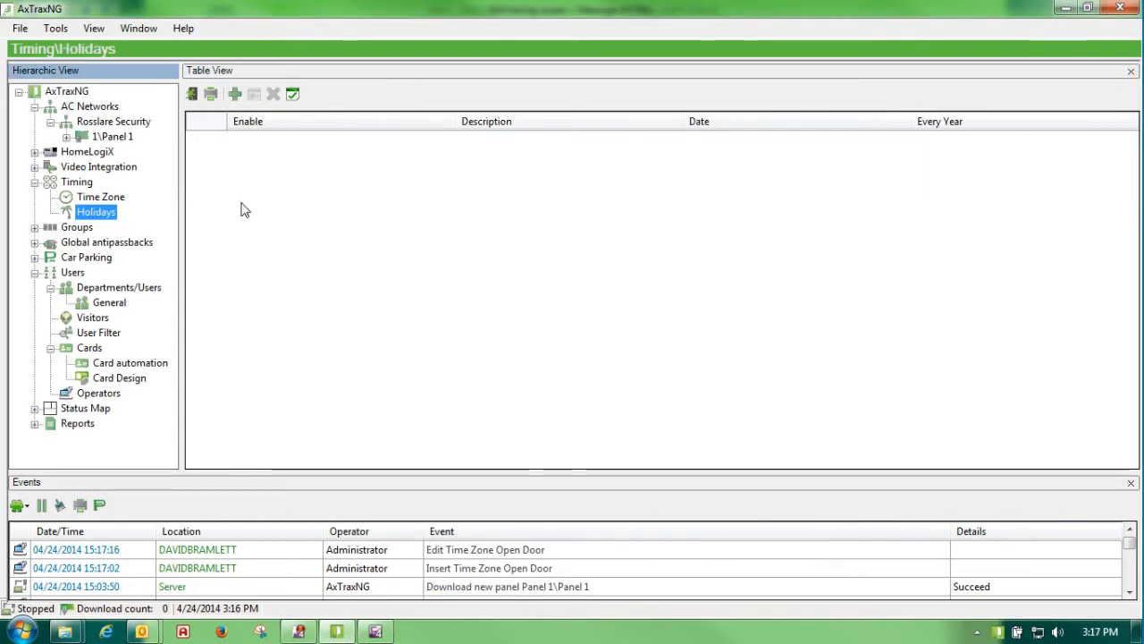
mouse_move(247, 264)
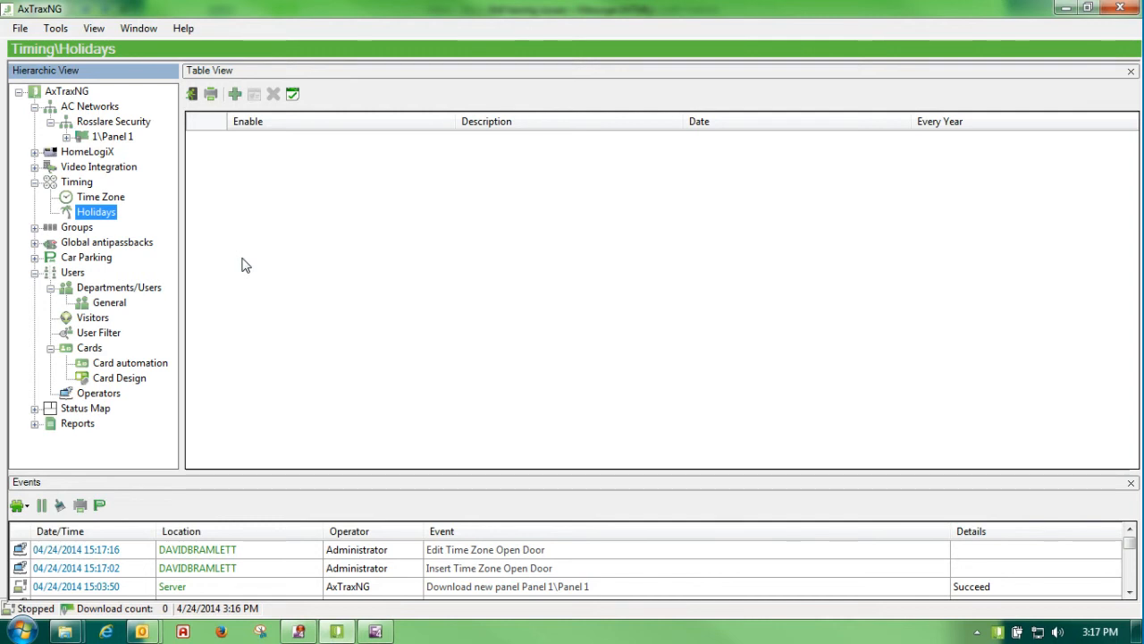
mouse_move(234, 93)
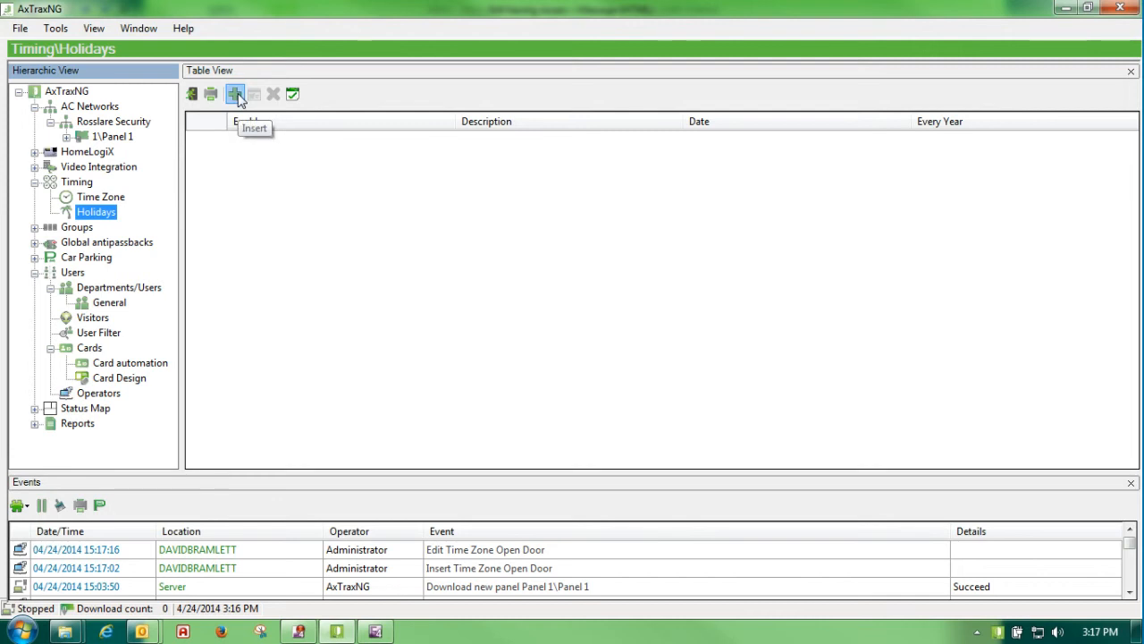
left_click(236, 93)
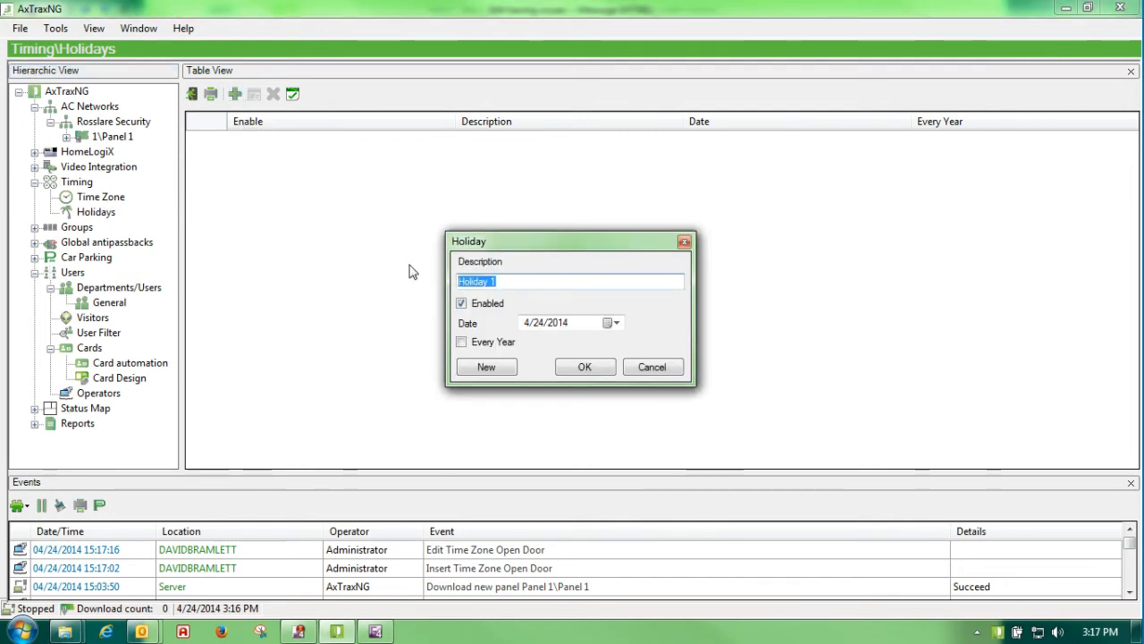
Step: Change the holiday's description to 'Christmas Day 1'
type("Christmas D")
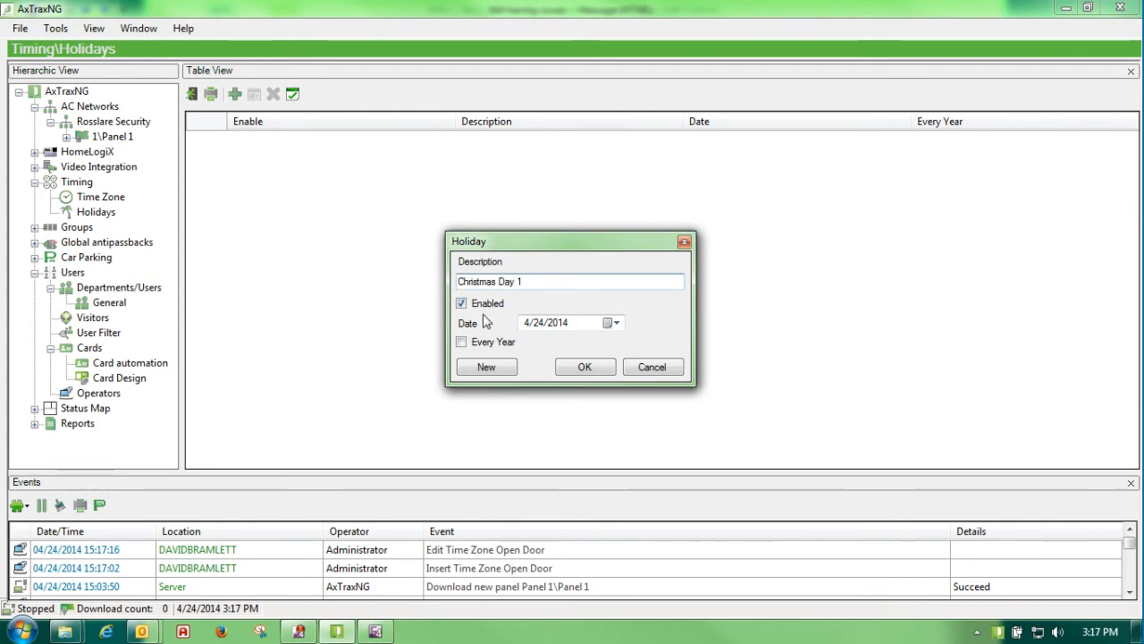
Step: Date the holiday 12/25/2014, make it recur every year, and save it
left_click(608, 322)
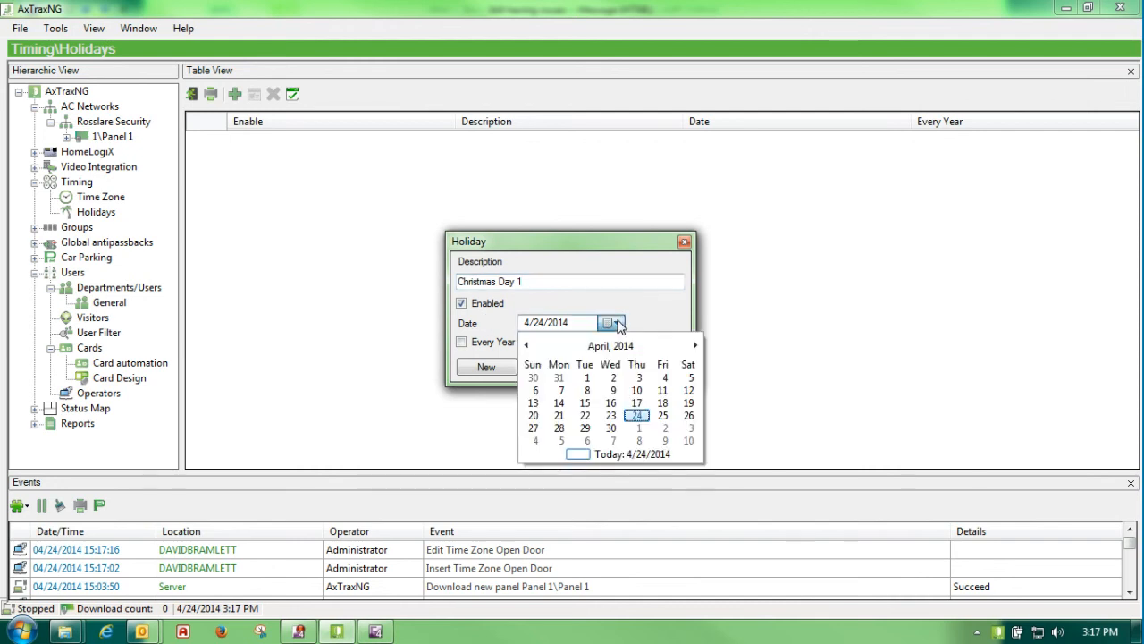
left_click(696, 345)
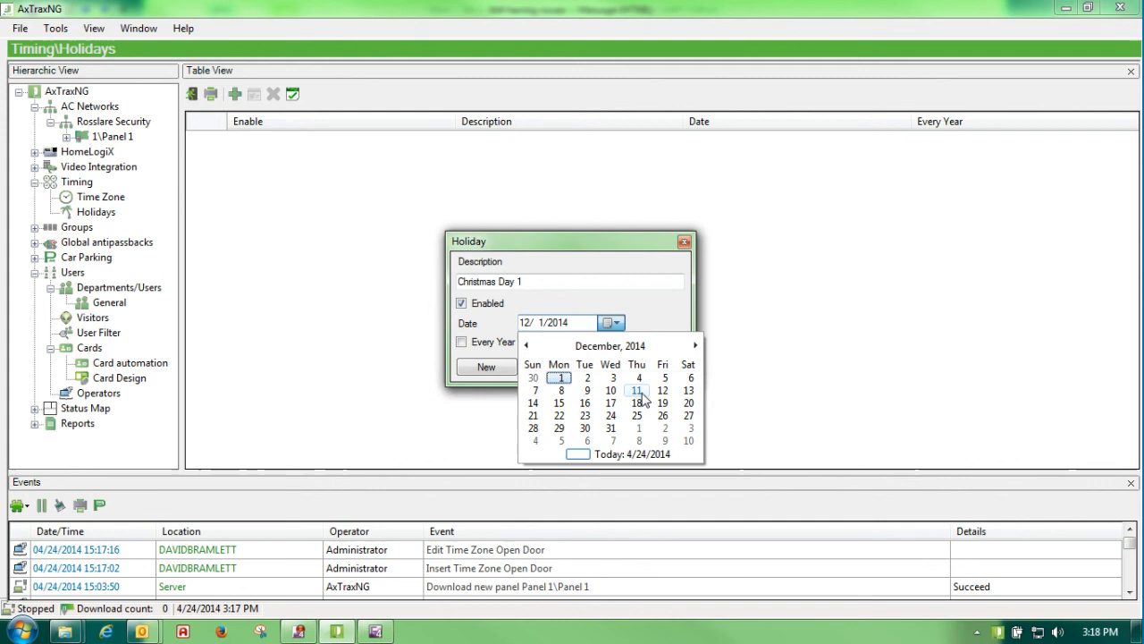
left_click(637, 415)
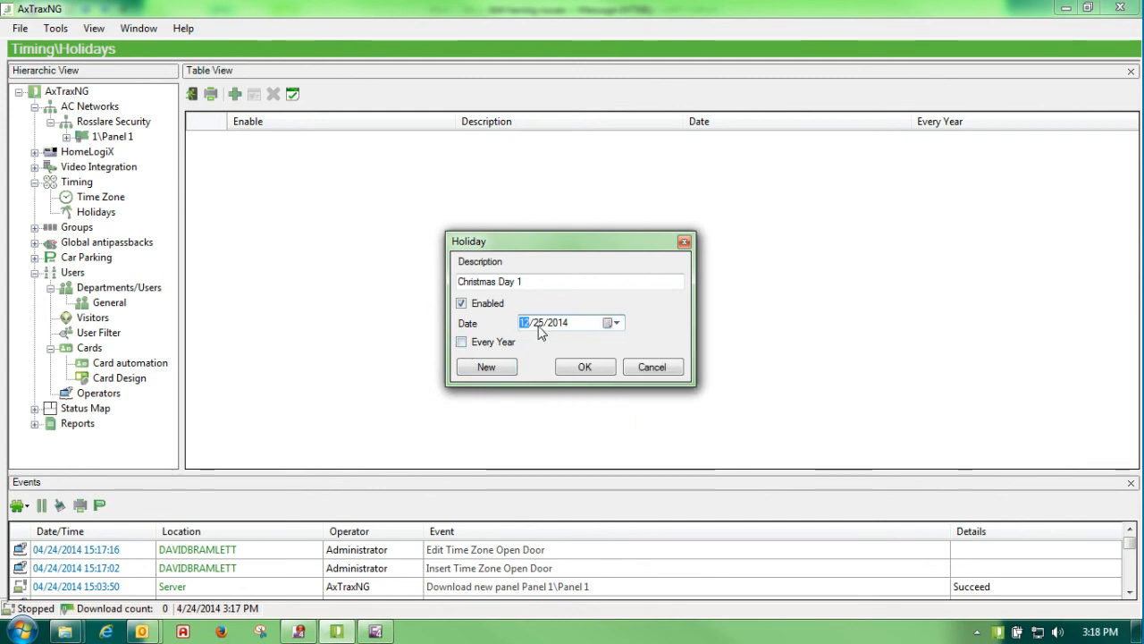
left_click(461, 342)
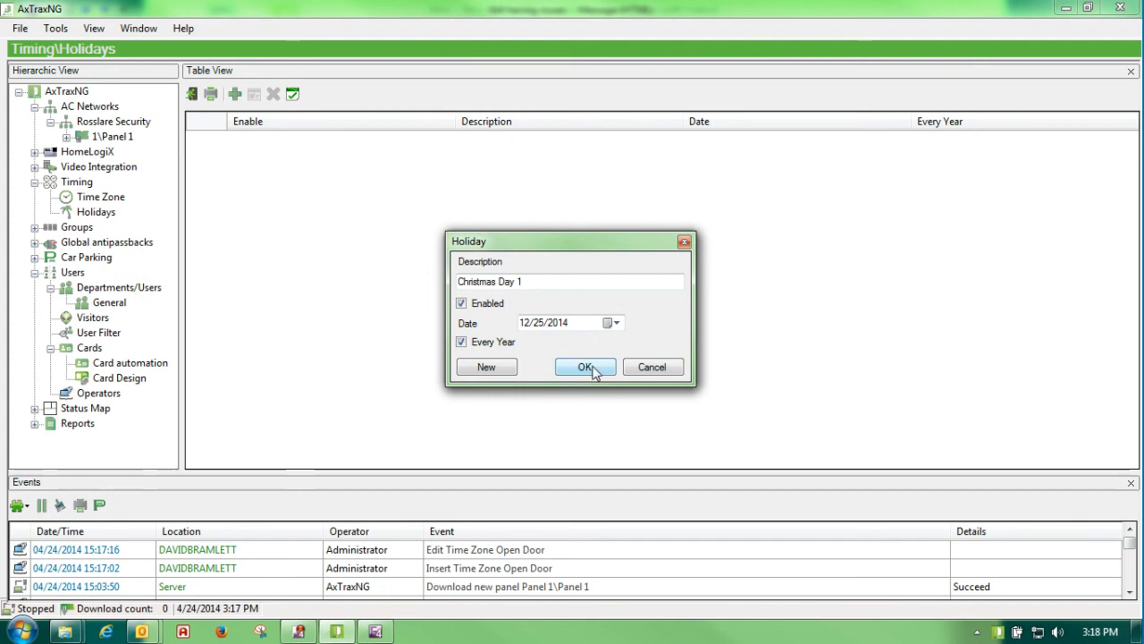
left_click(584, 366)
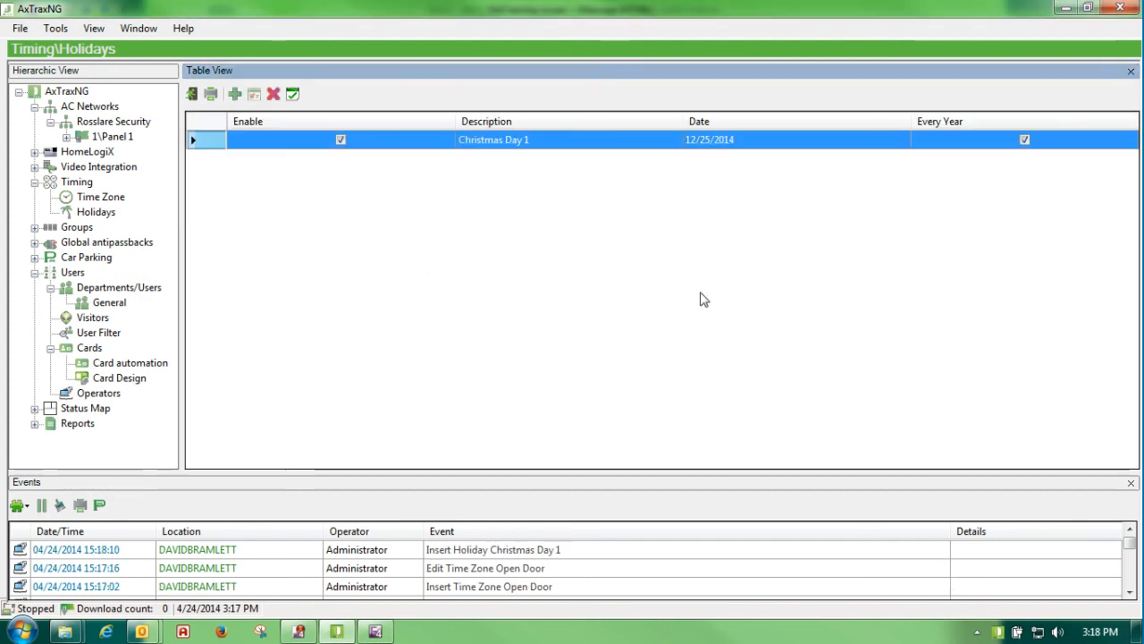